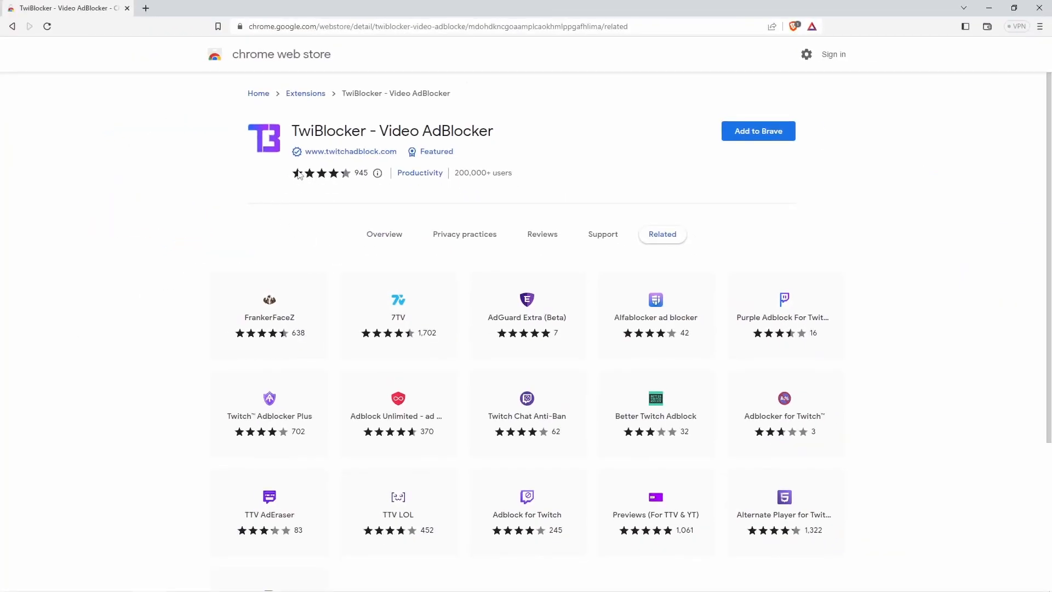
Step: Install TwiBlocker - Video AdBlocker via Add to Brave and show it in the extensions list
left_click(758, 131)
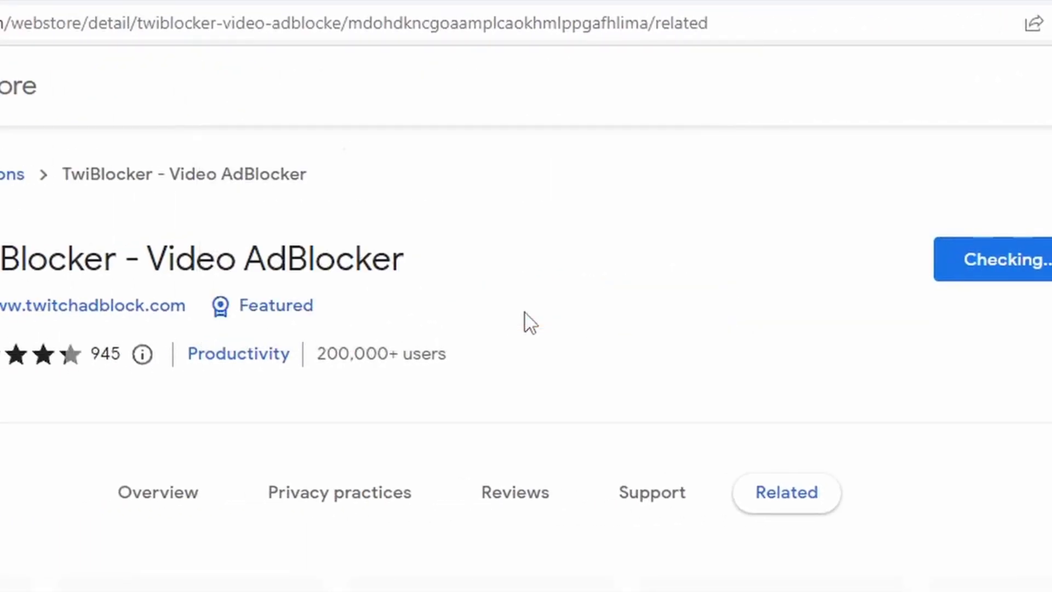
left_click(790, 50)
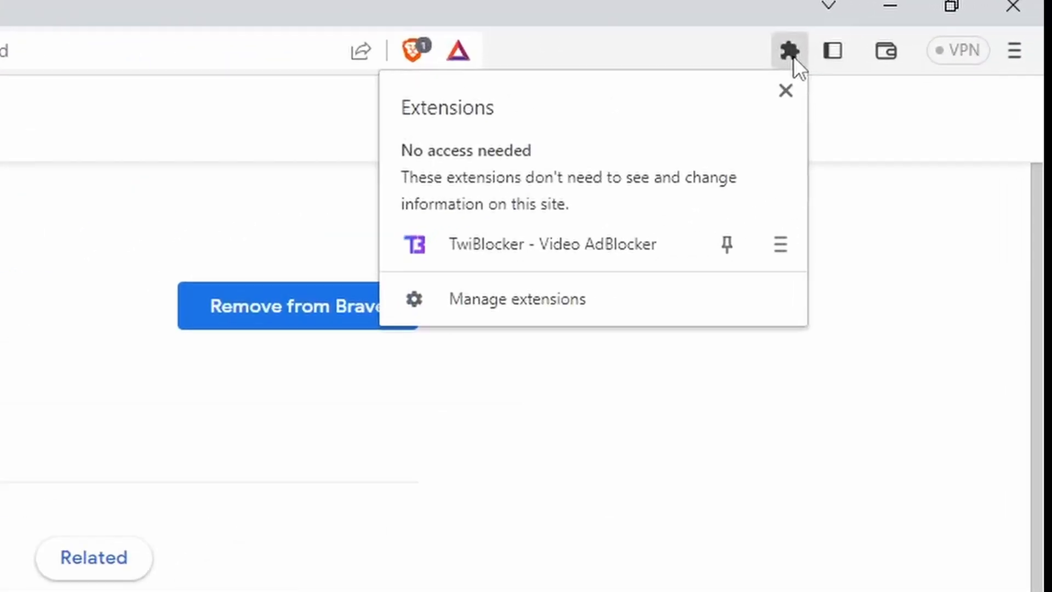